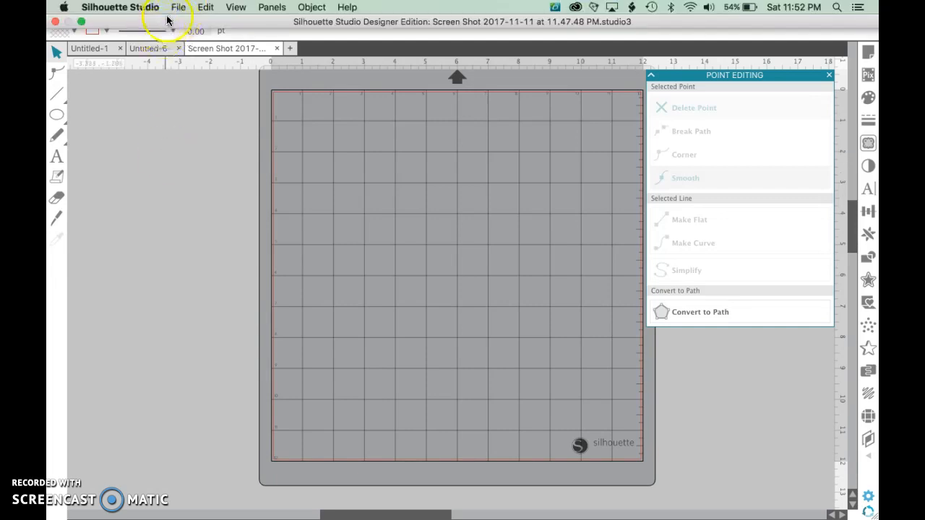
- Open the Captain America shield screenshot via File > Open onto the cutting mat
click(178, 7)
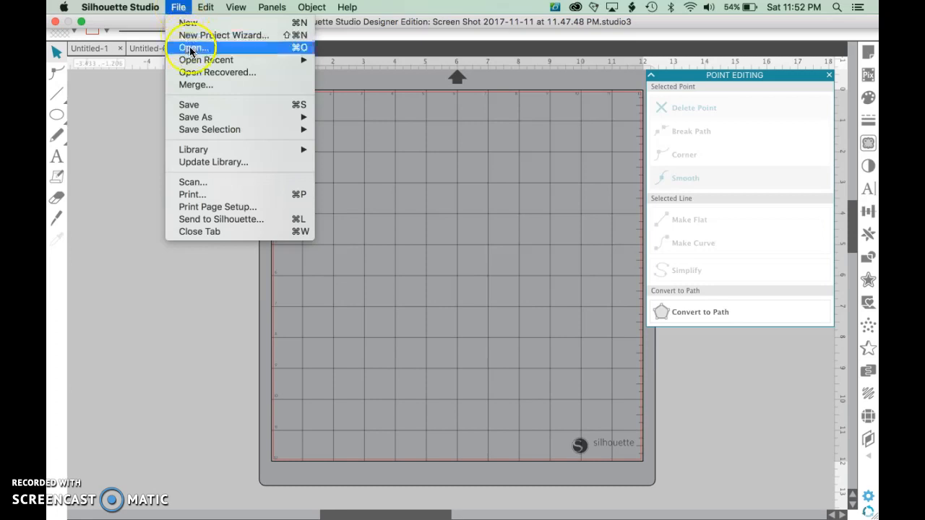
click(191, 47)
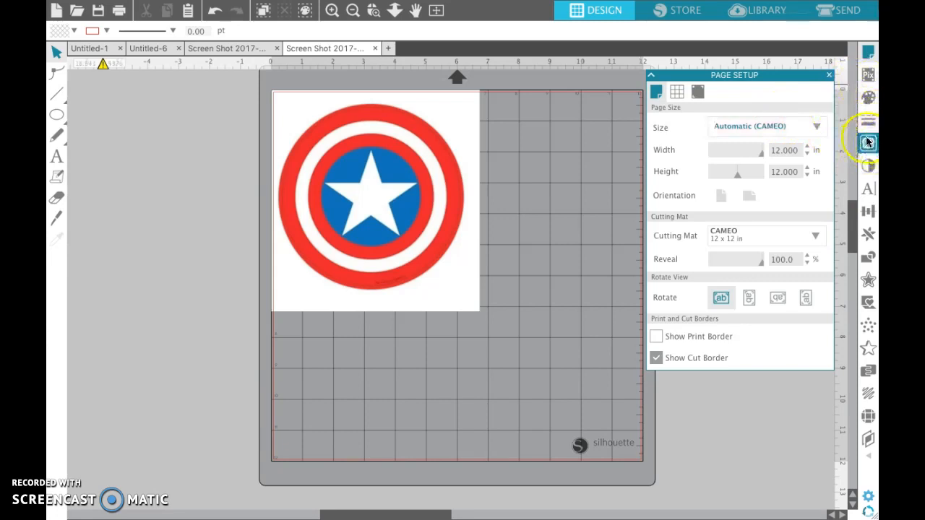
mouse_move(868, 143)
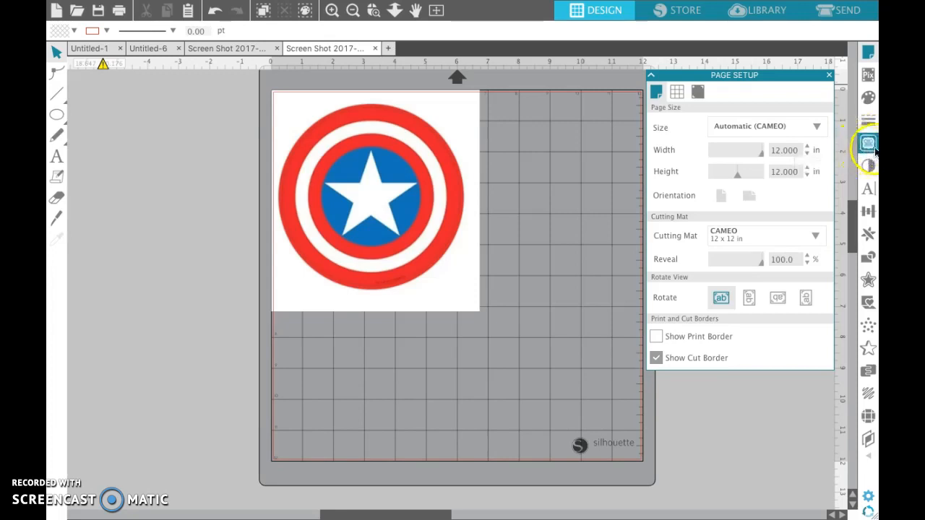
- Show the Trace panel beside the shield, toggling it closed and back open
click(868, 143)
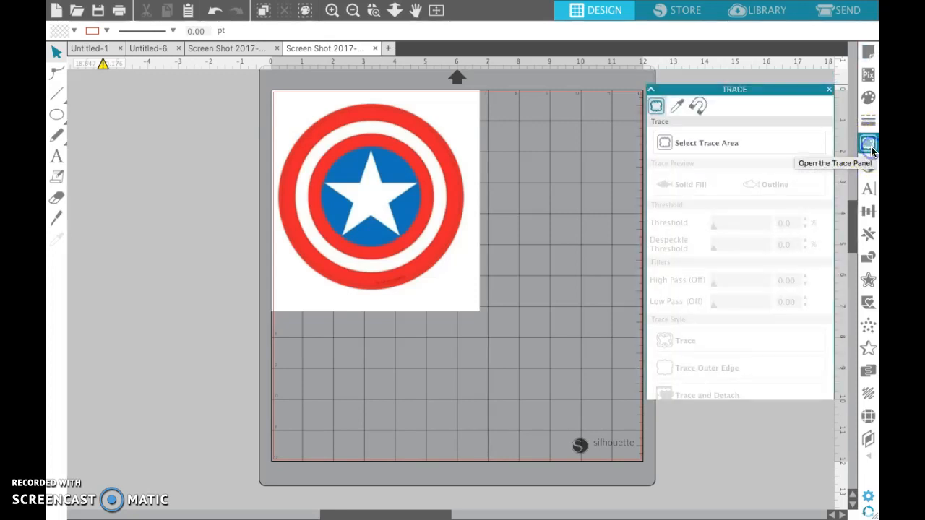
click(867, 145)
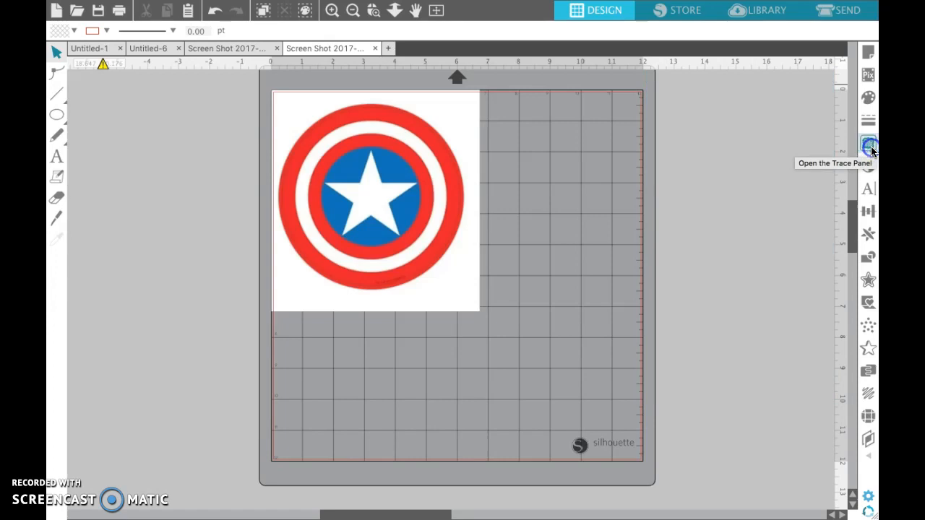
click(868, 143)
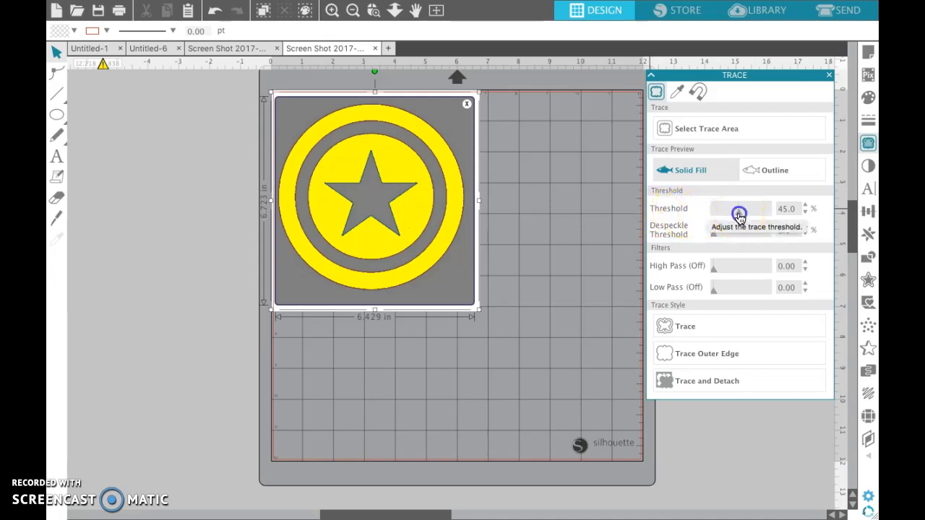
- Raise the trace threshold through 70-100% and settle it at about 94% for a clean rings-and-star preview
drag(737, 209, 754, 209)
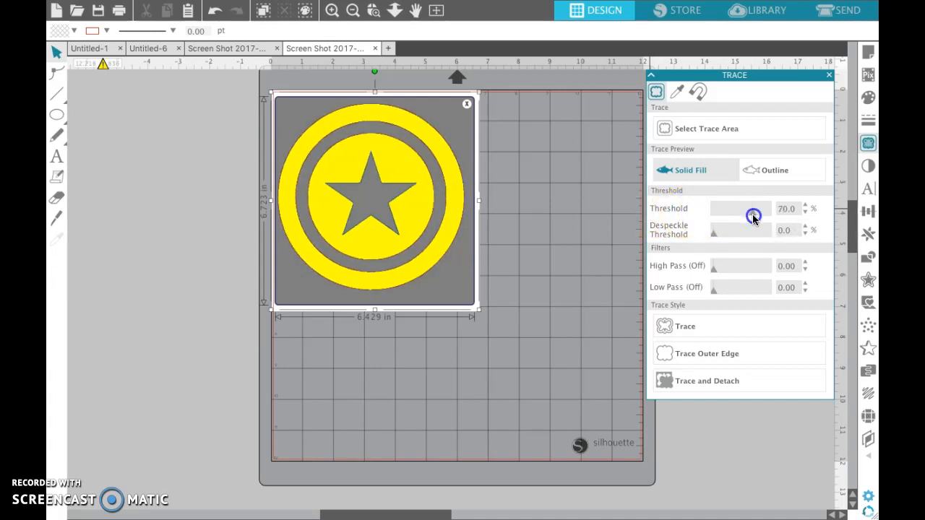
drag(755, 208, 760, 217)
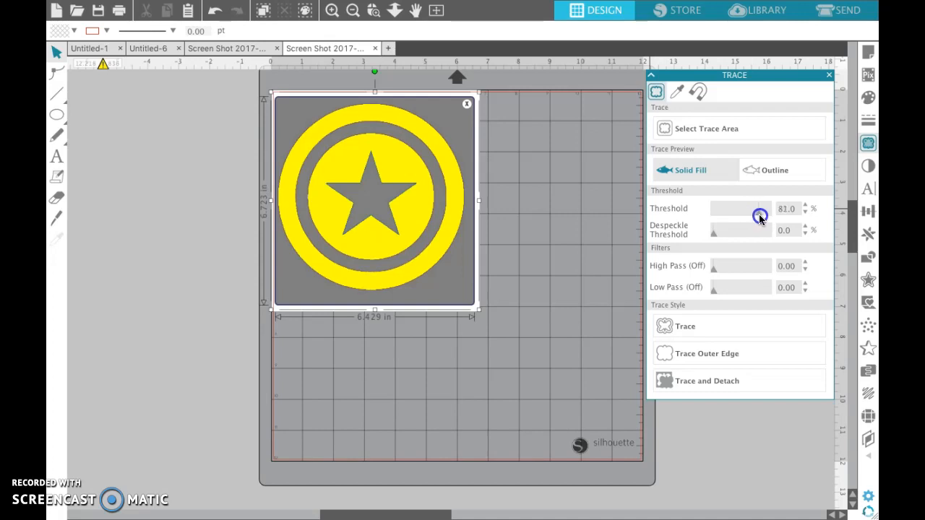
drag(741, 208, 765, 209)
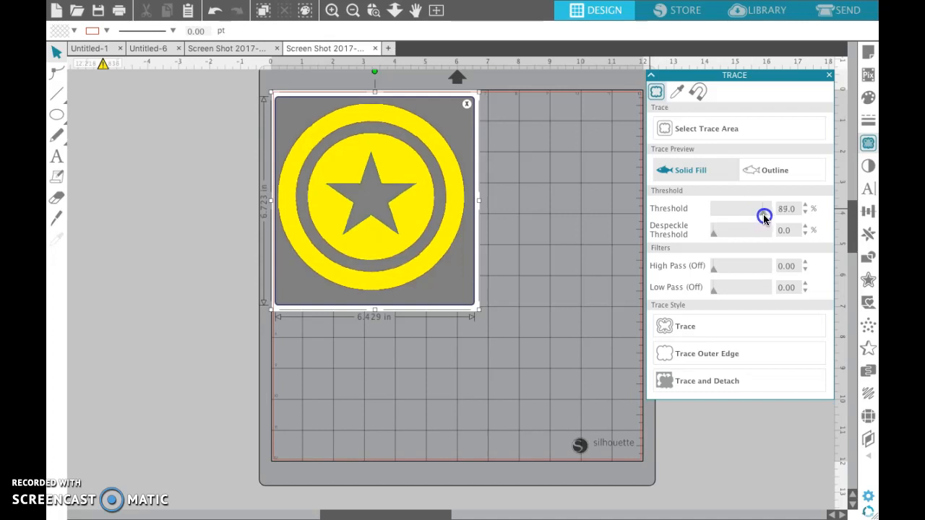
drag(765, 217, 767, 216)
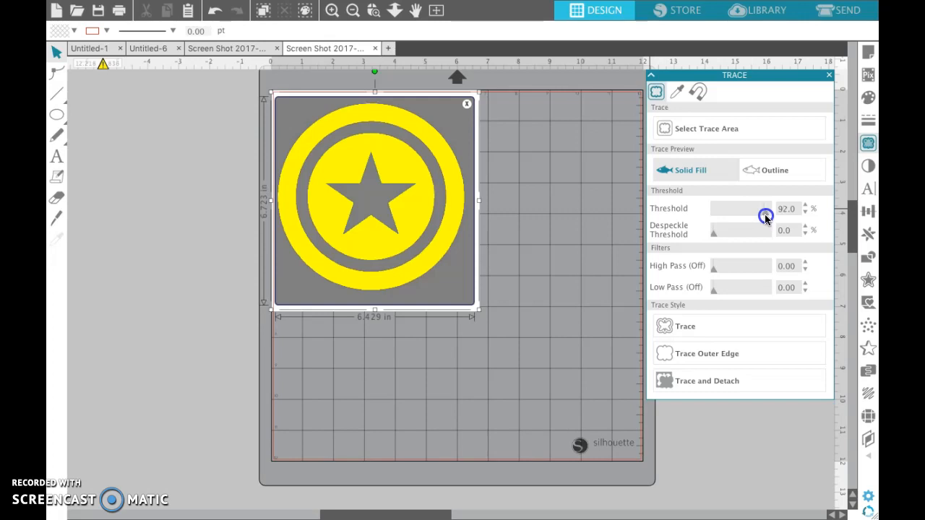
drag(765, 217, 768, 217)
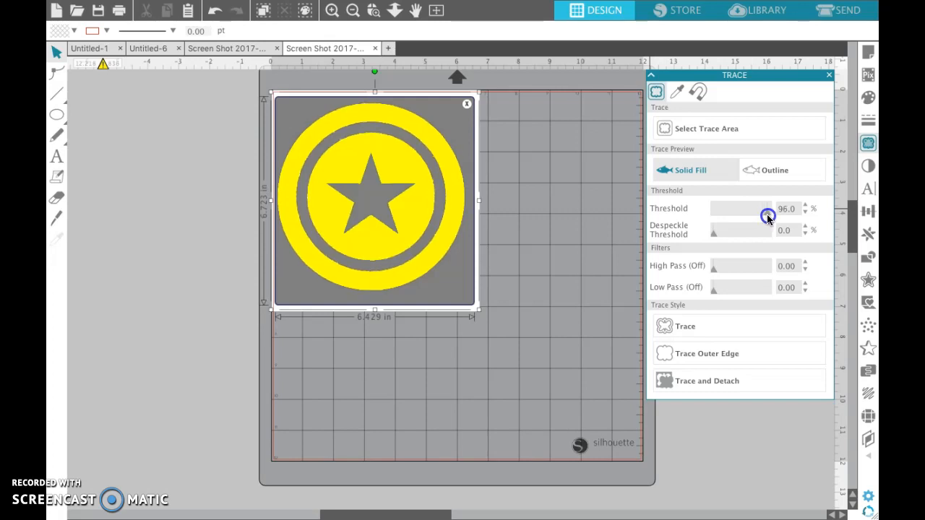
drag(752, 209, 774, 208)
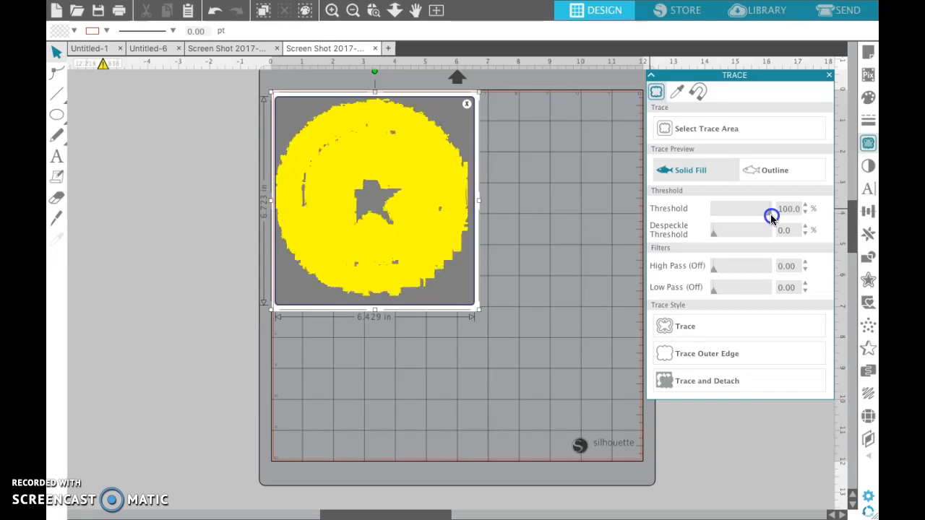
drag(773, 209, 766, 219)
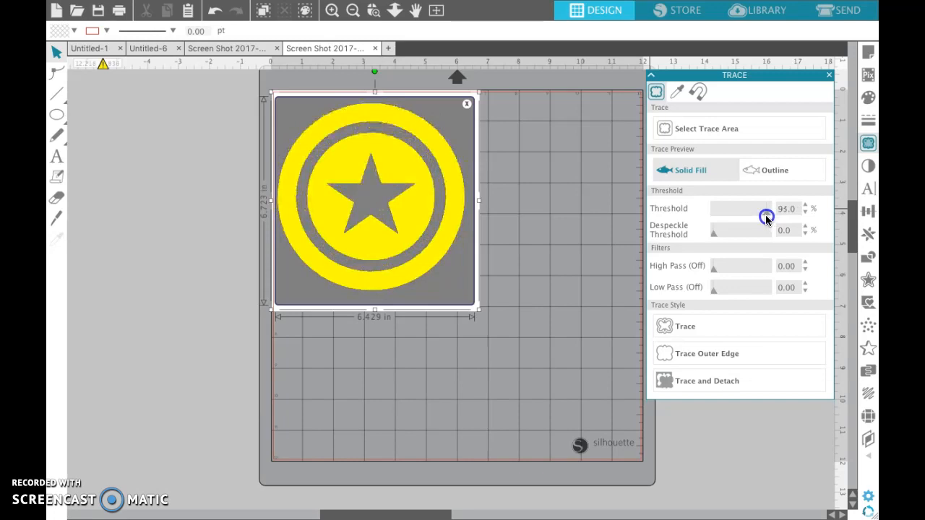
drag(768, 217, 765, 214)
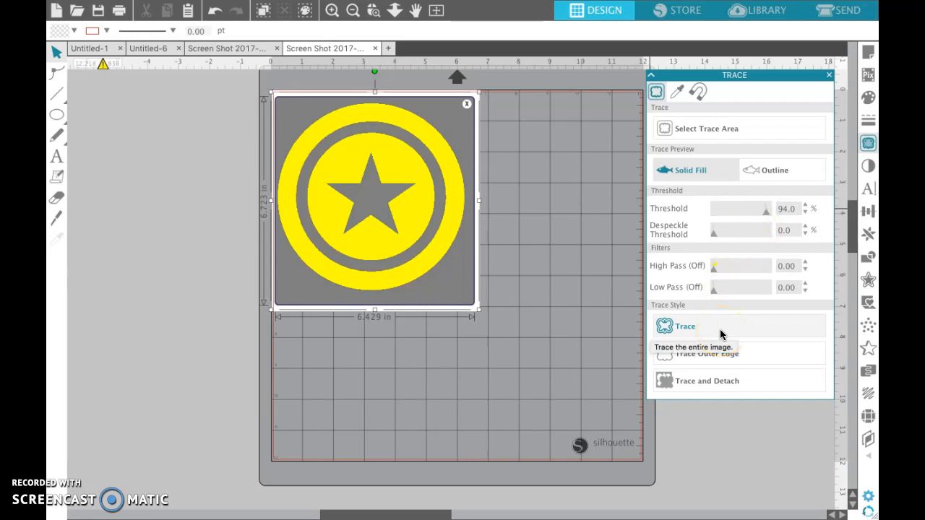
- Trace the shield into red ring and star cut lines and move to the Send screen
click(685, 327)
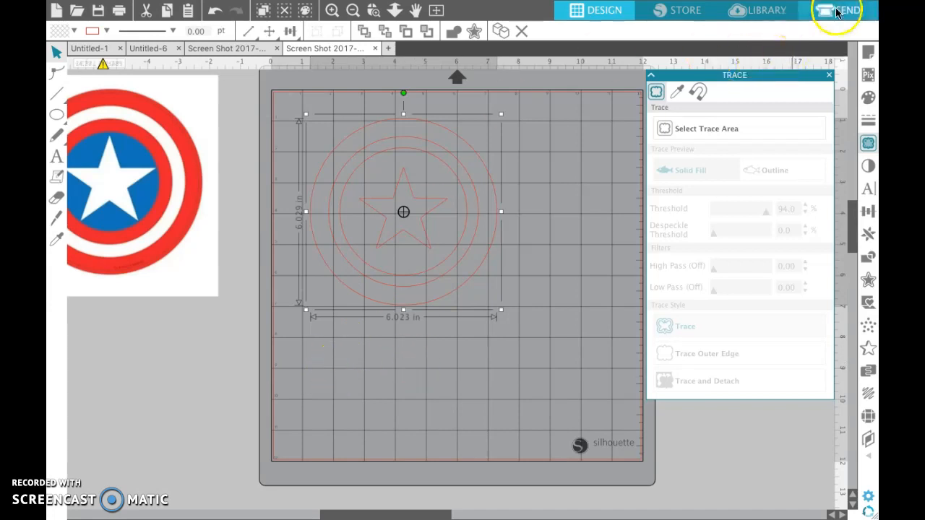
click(838, 8)
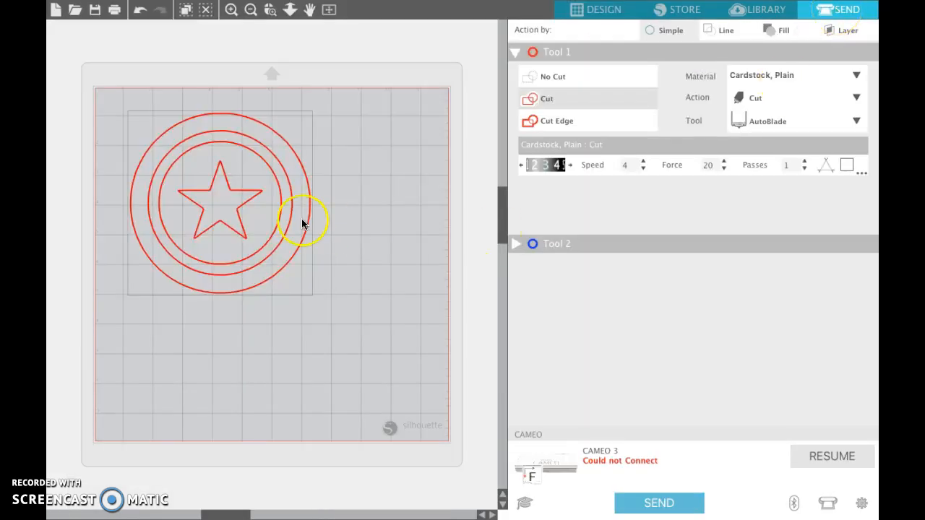